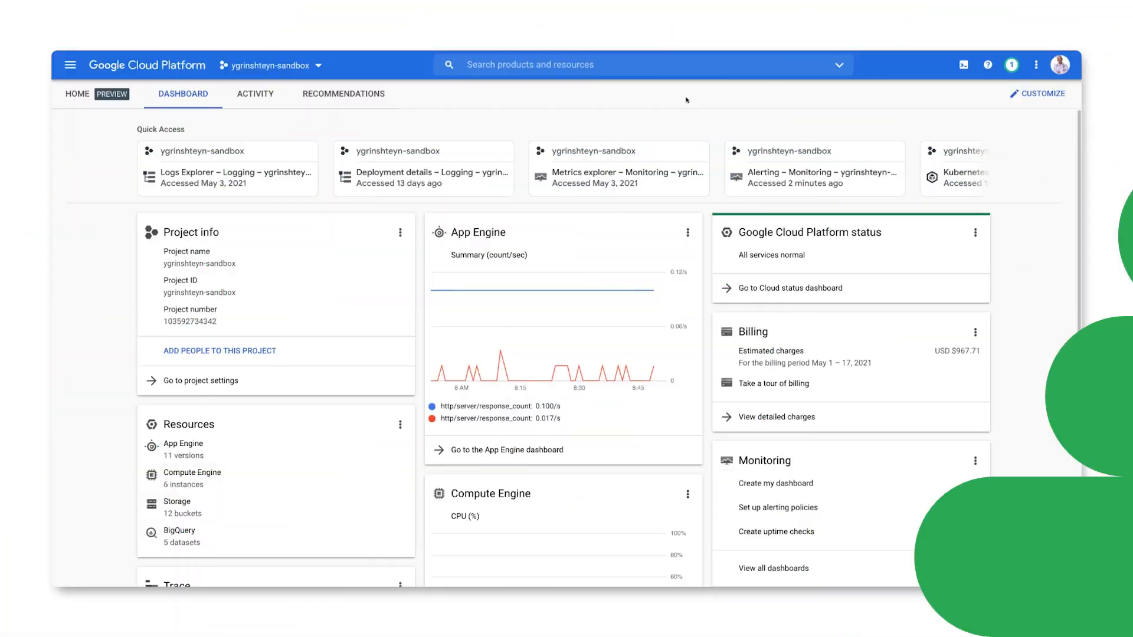
Step: Open My GKE Service from Monitoring's Services list to view its 95% availability SLO
left_click(71, 65)
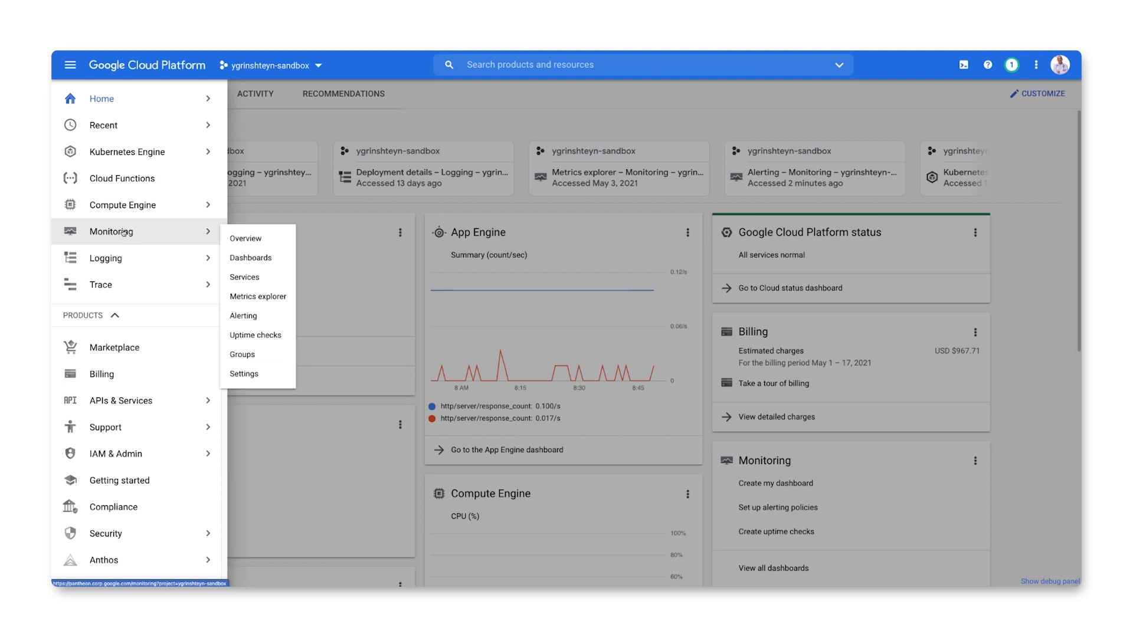
left_click(244, 277)
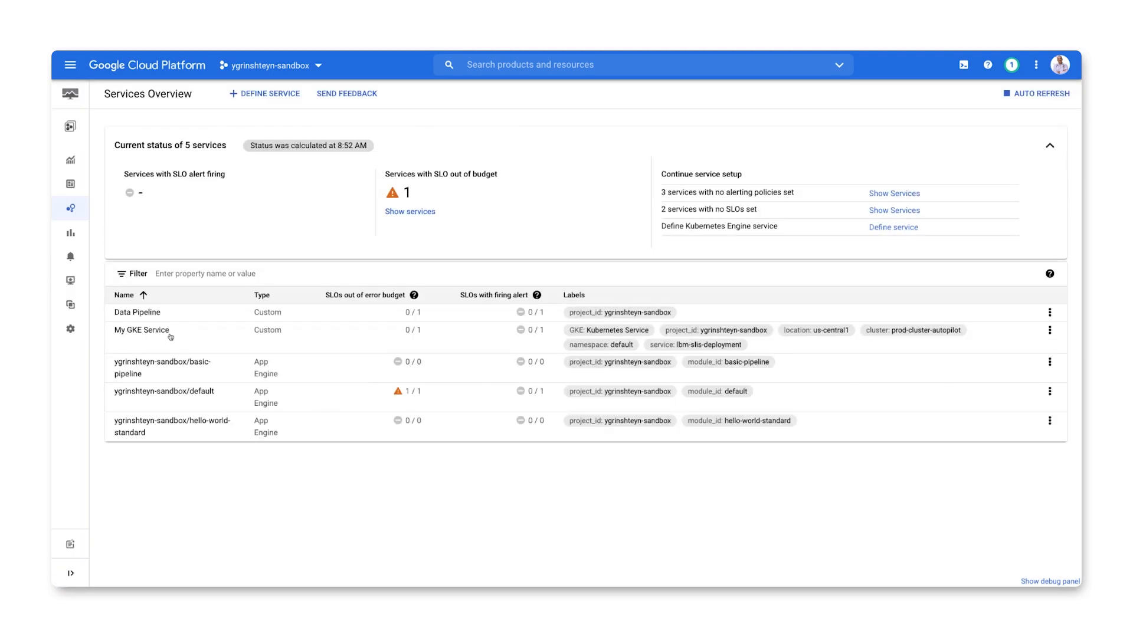
left_click(141, 330)
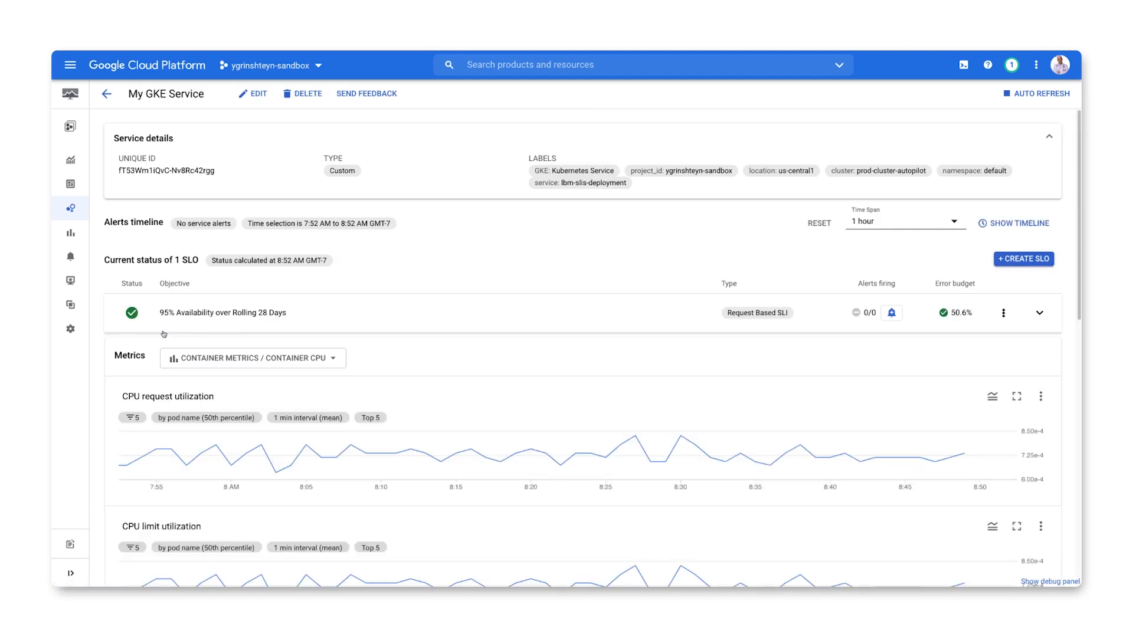
mouse_move(270, 306)
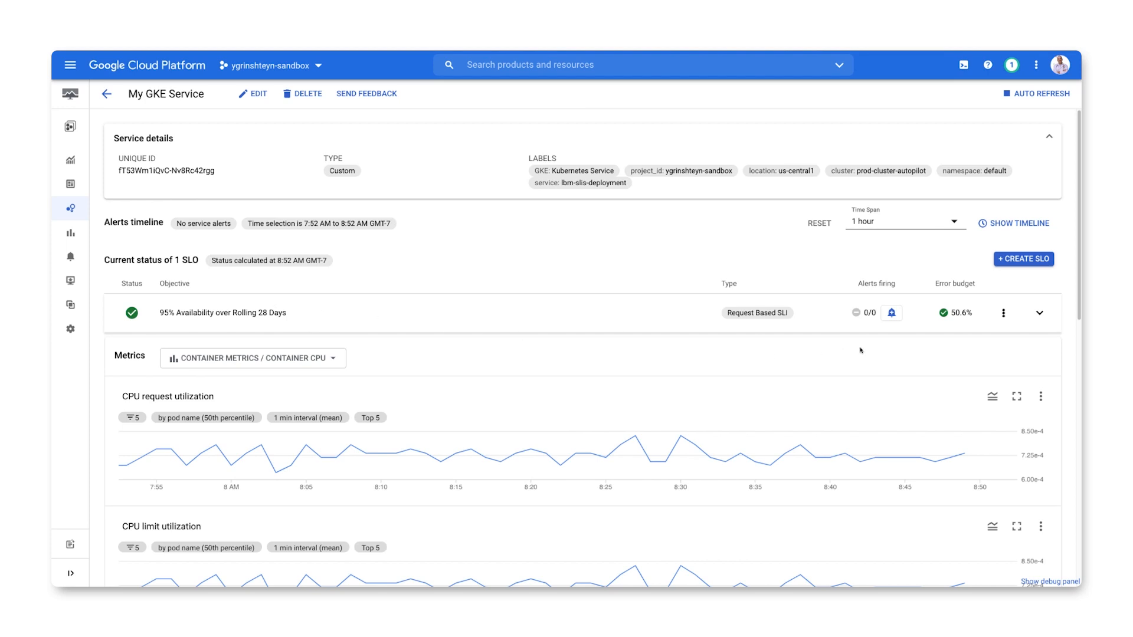
Step: Start a burn rate alert for the 95% availability SLO and review the 60-minute lookback
left_click(891, 312)
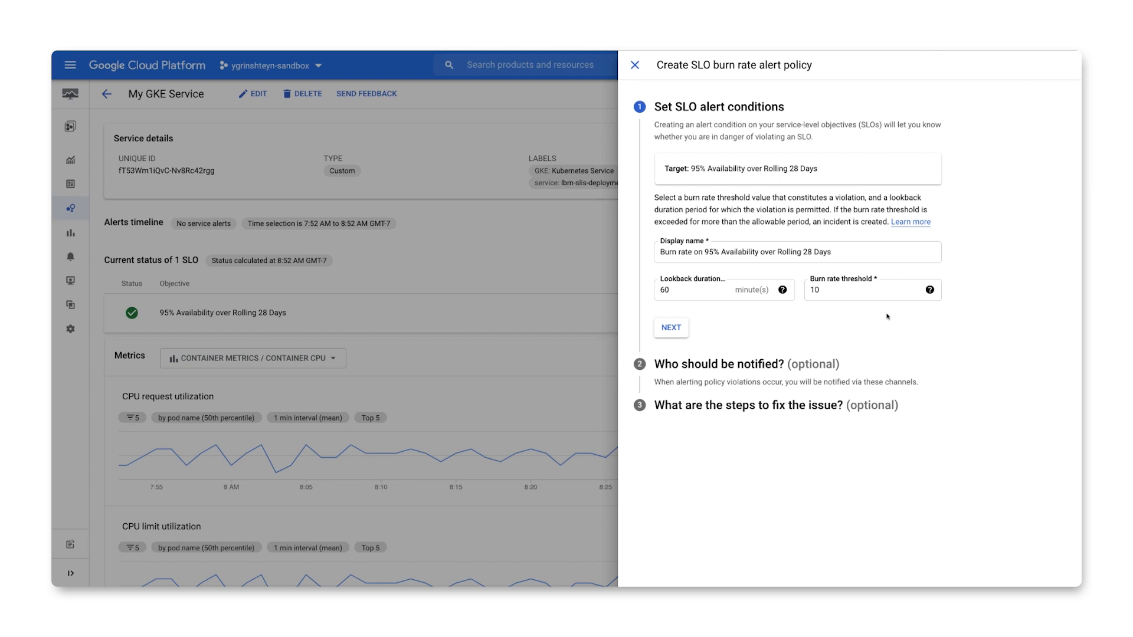
left_click(789, 289)
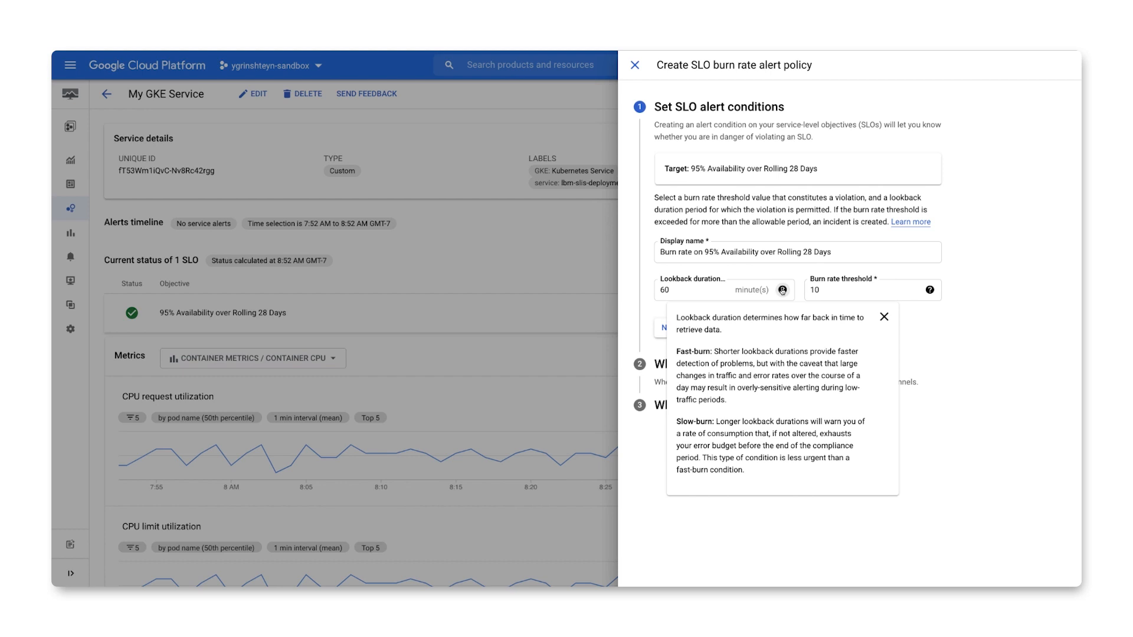
left_click(884, 317)
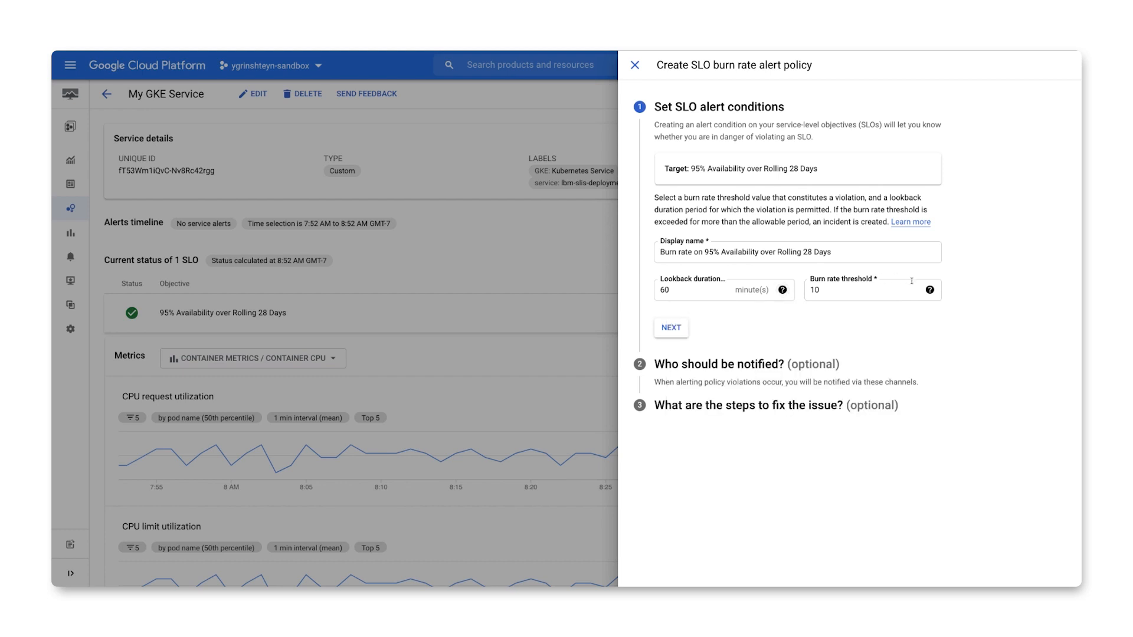
left_click(930, 290)
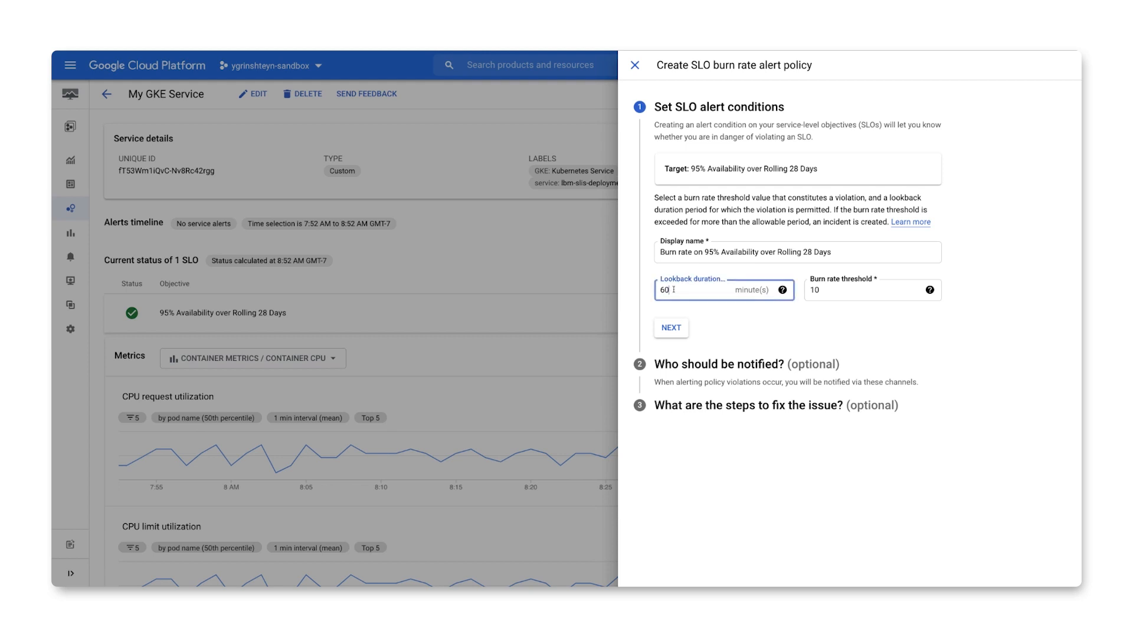
Step: Set burn rate threshold 13.44 and display name 'Fast error budg', then continue
left_click(870, 290)
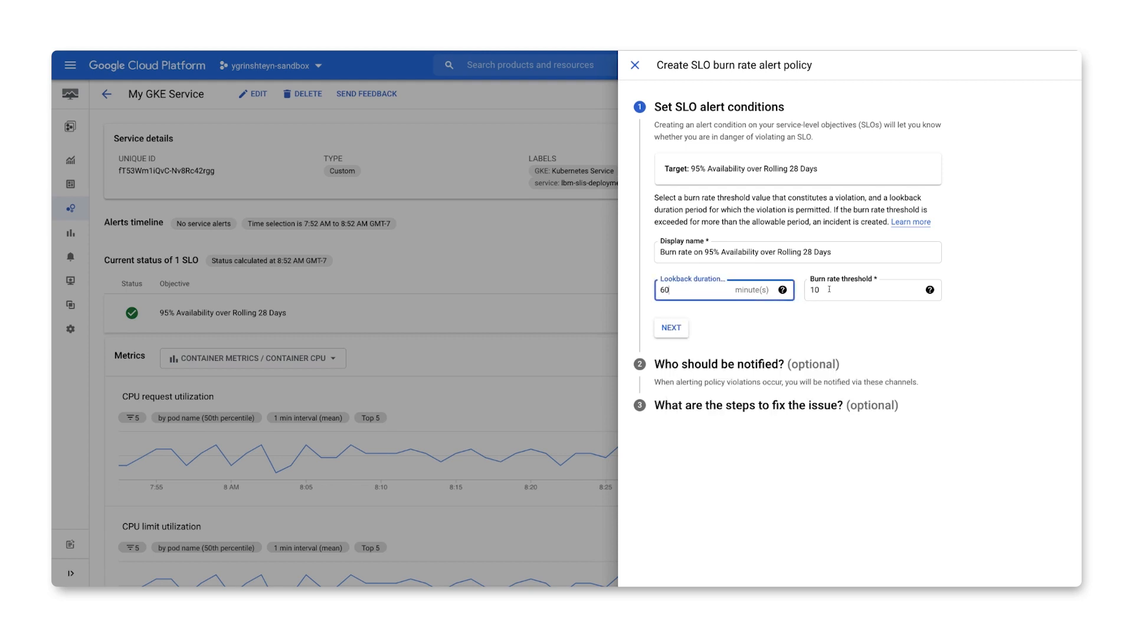
type("13.44")
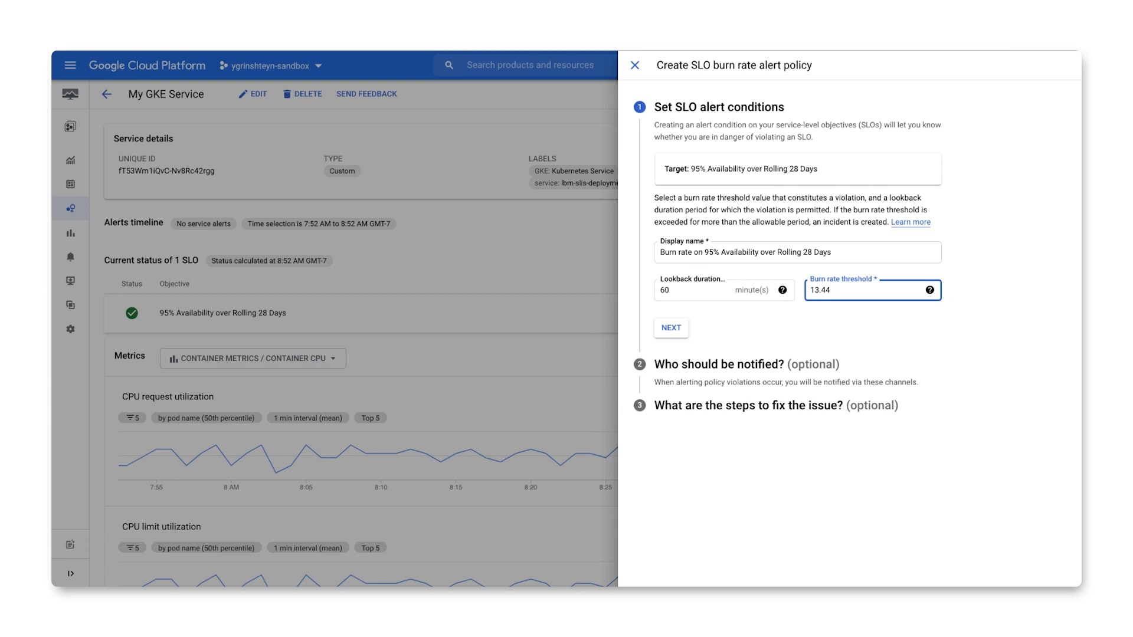
mouse_move(709, 167)
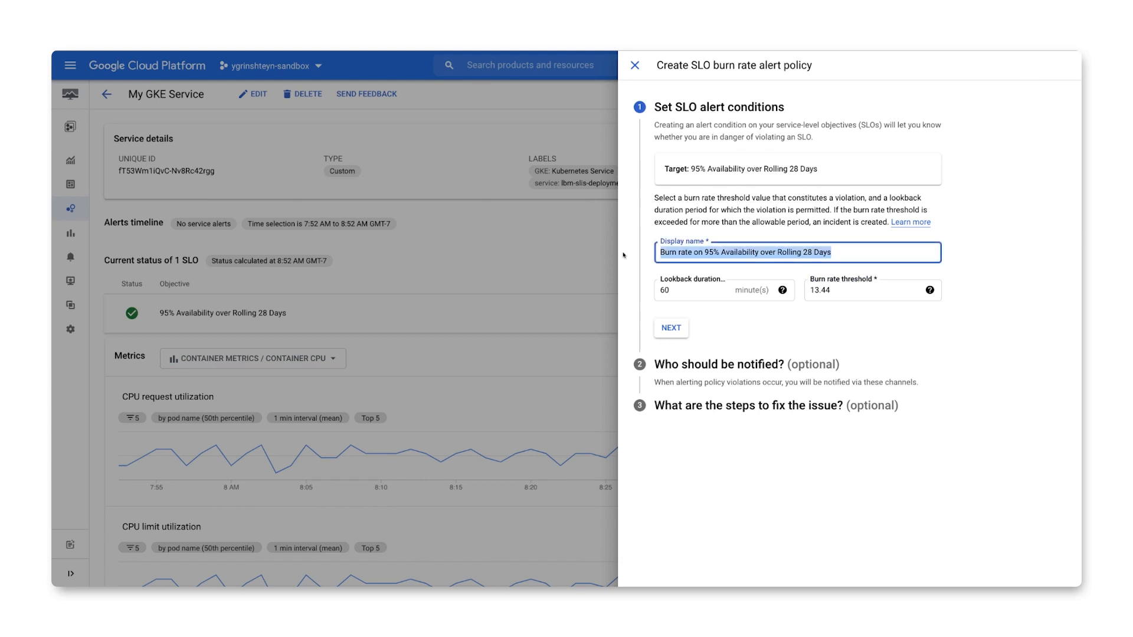
type("Fast error budg")
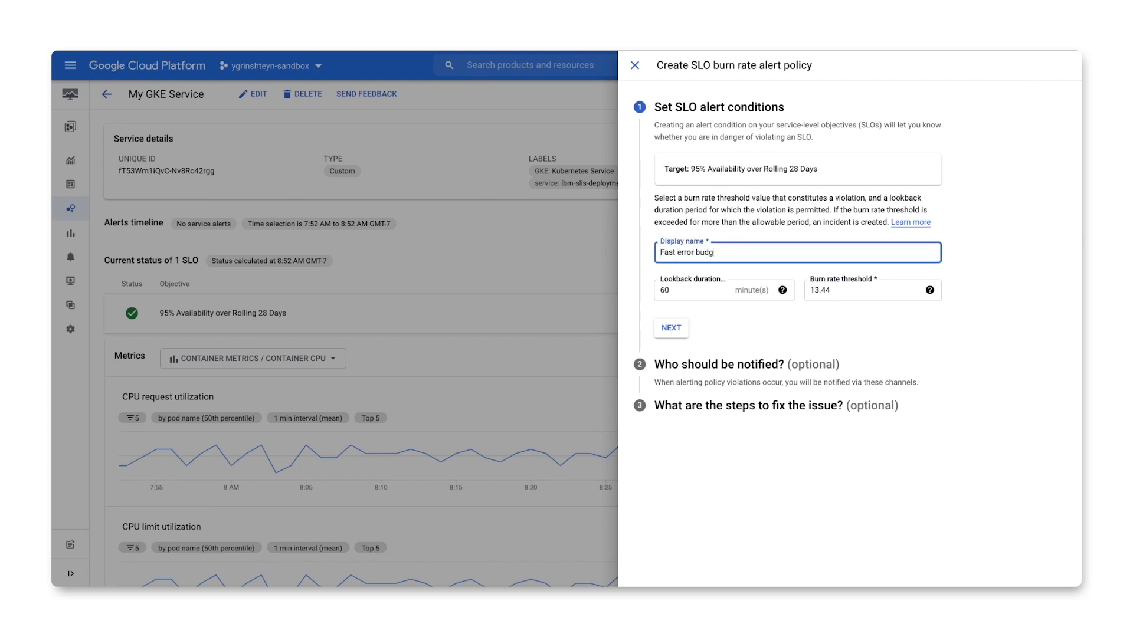
left_click(671, 328)
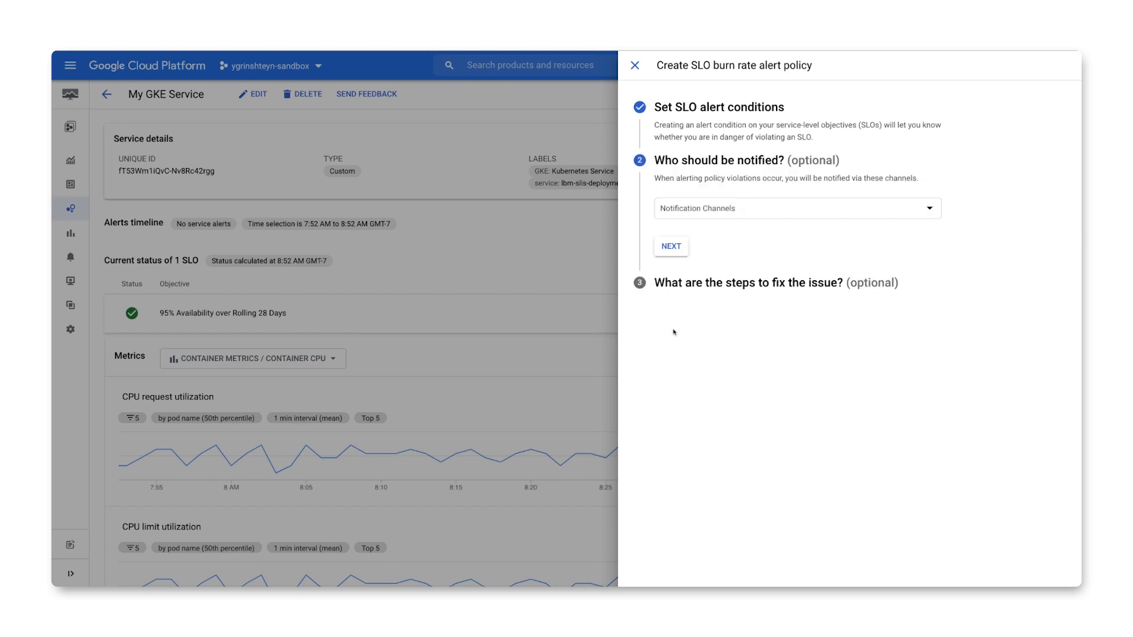
Step: Skip notification channels and save the fast error budget burn-rate alert policy
left_click(671, 247)
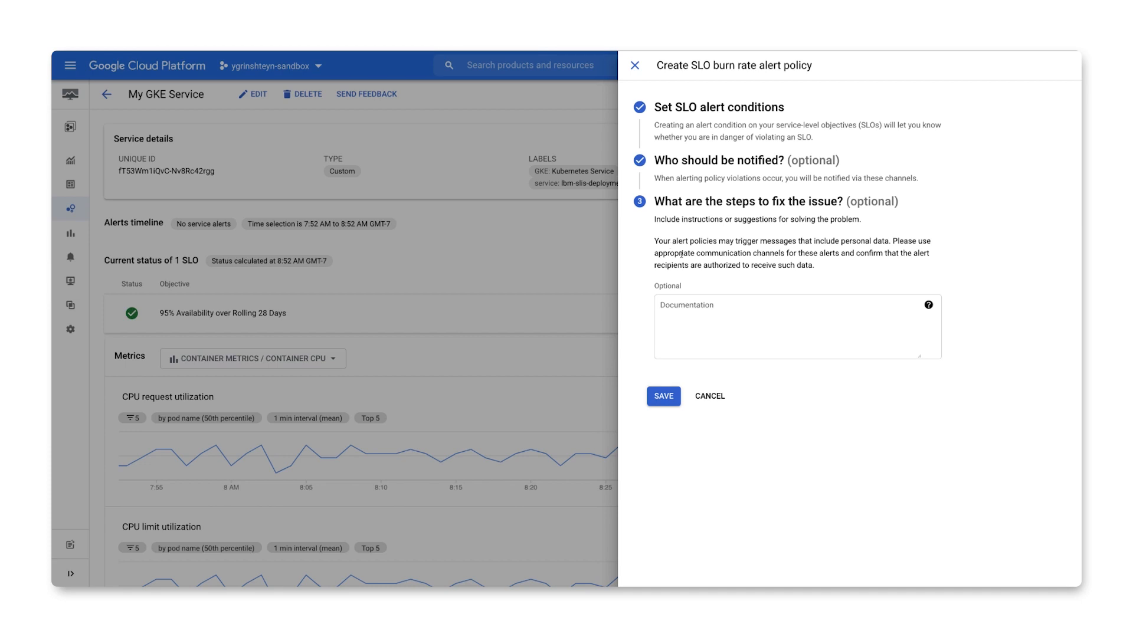
left_click(663, 396)
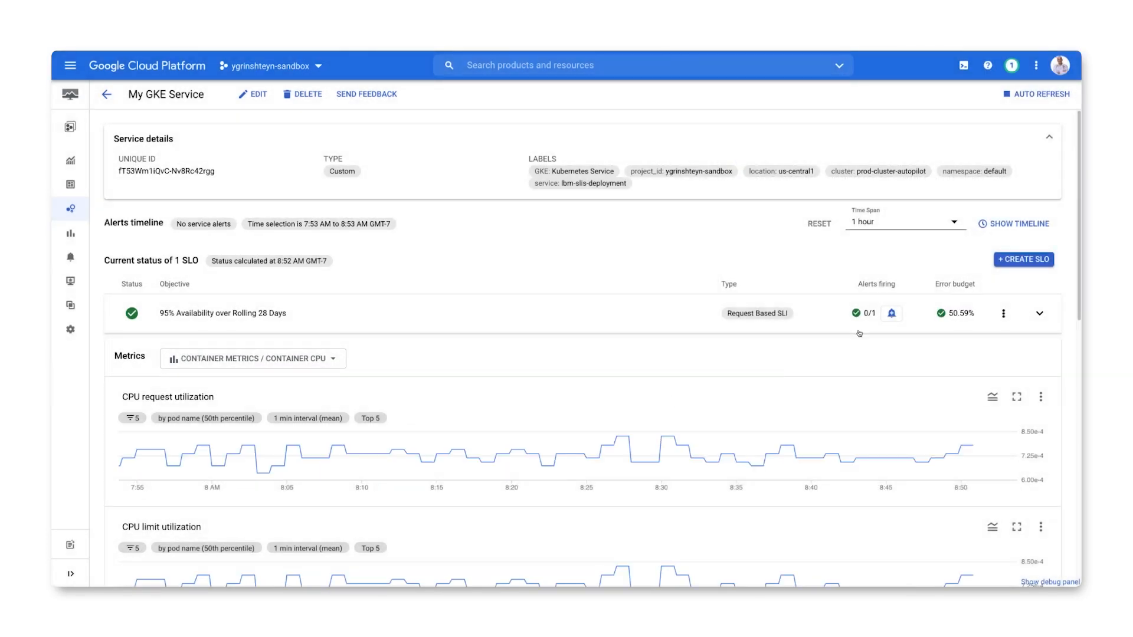
mouse_move(830, 319)
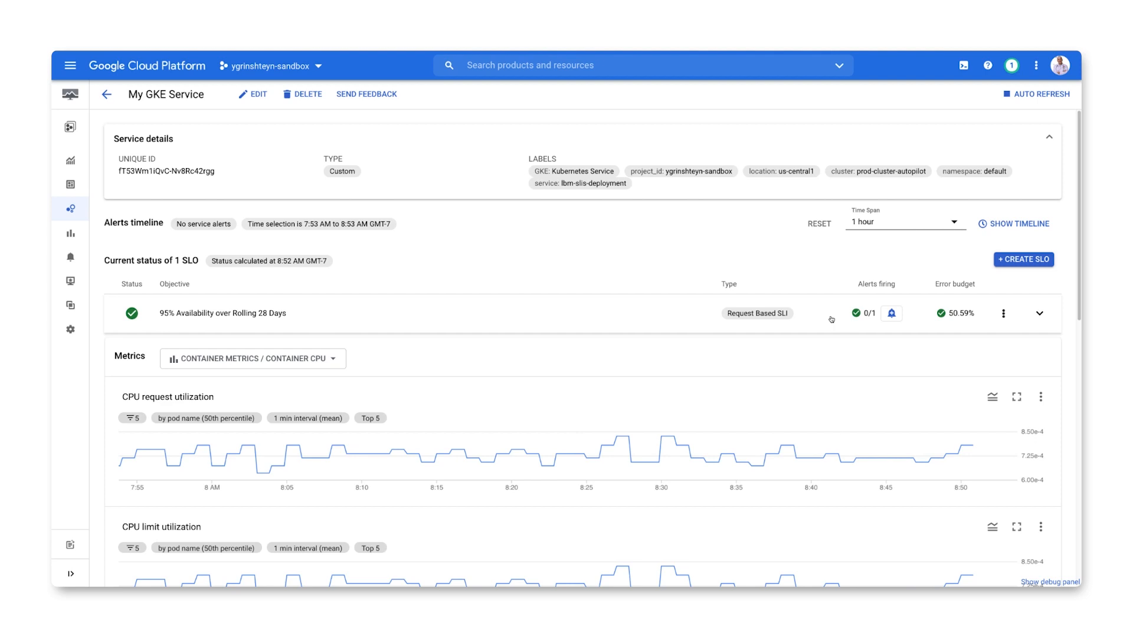
left_click(107, 94)
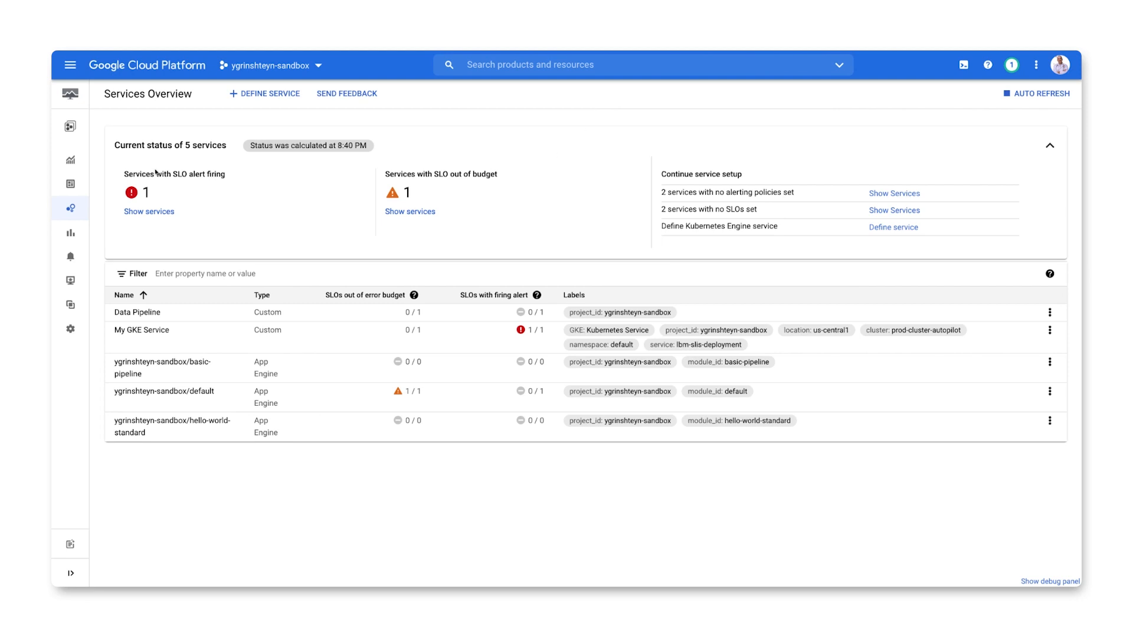
mouse_move(181, 212)
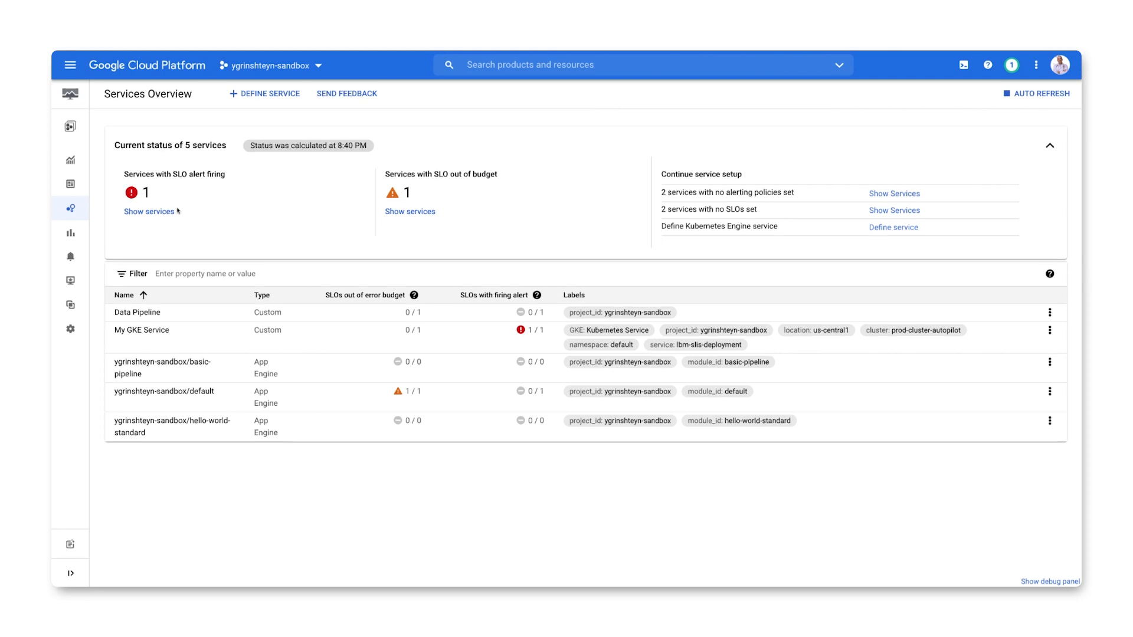
Step: Filter Services Overview to services with firing SLO alerts and open My GKE Service
left_click(149, 212)
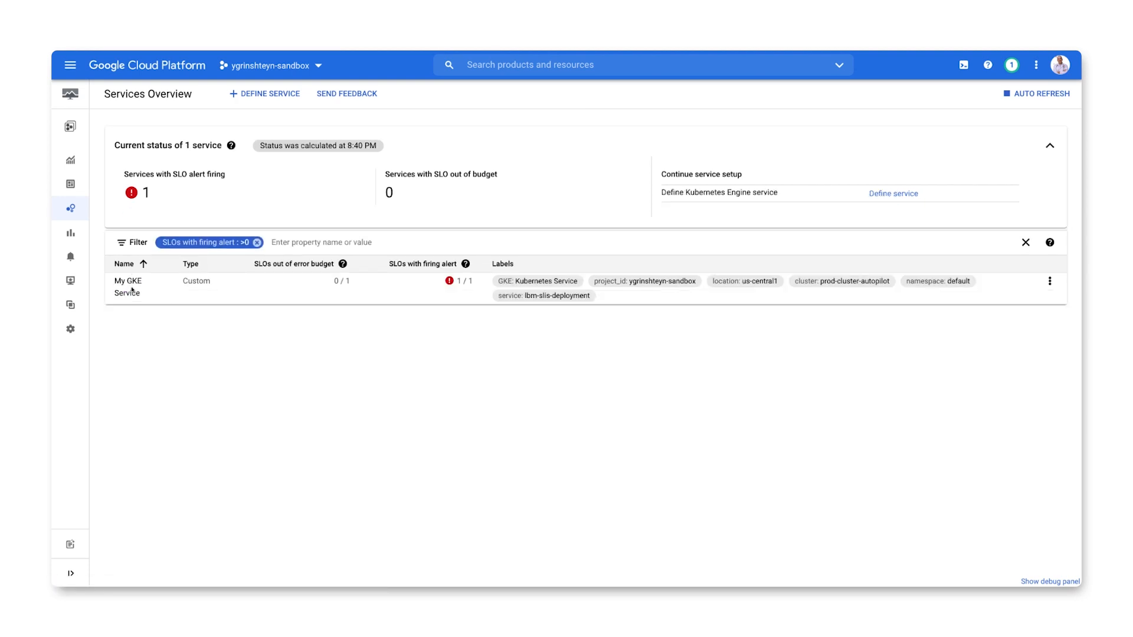
left_click(127, 281)
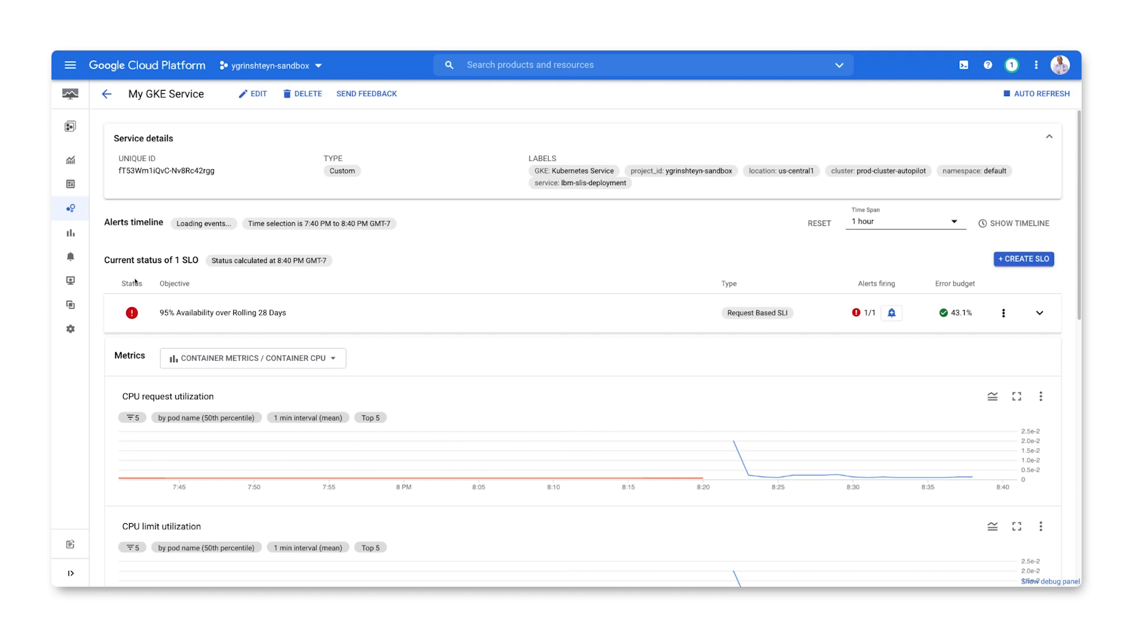
Step: Show the alerts timeline, view the SLO's error budget chart, and scroll to the logs
left_click(1018, 224)
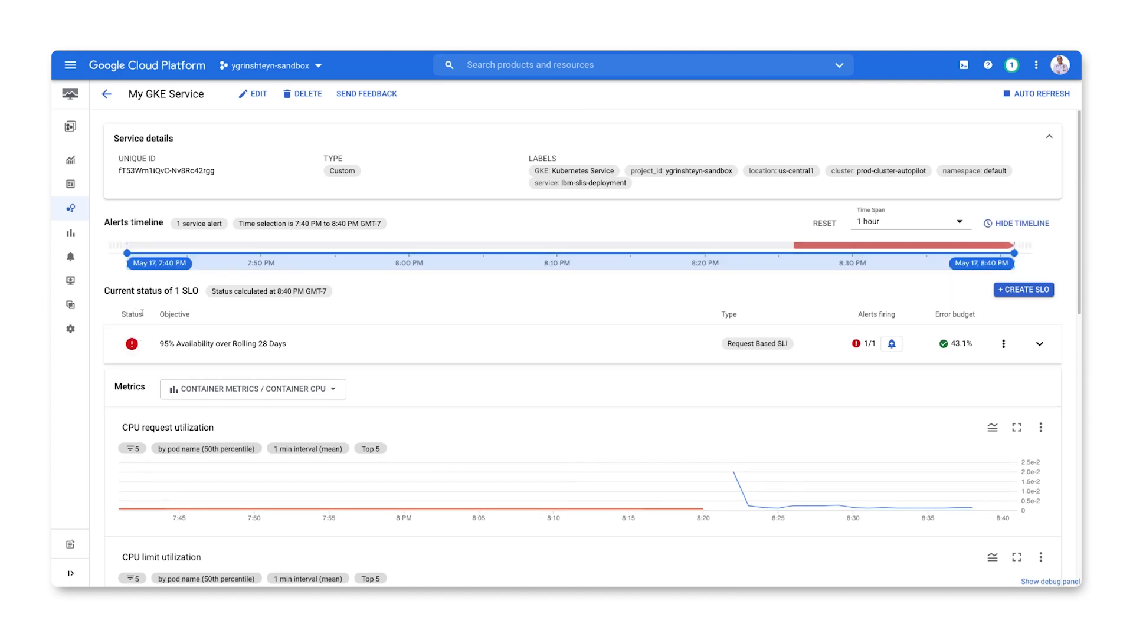
mouse_move(861, 351)
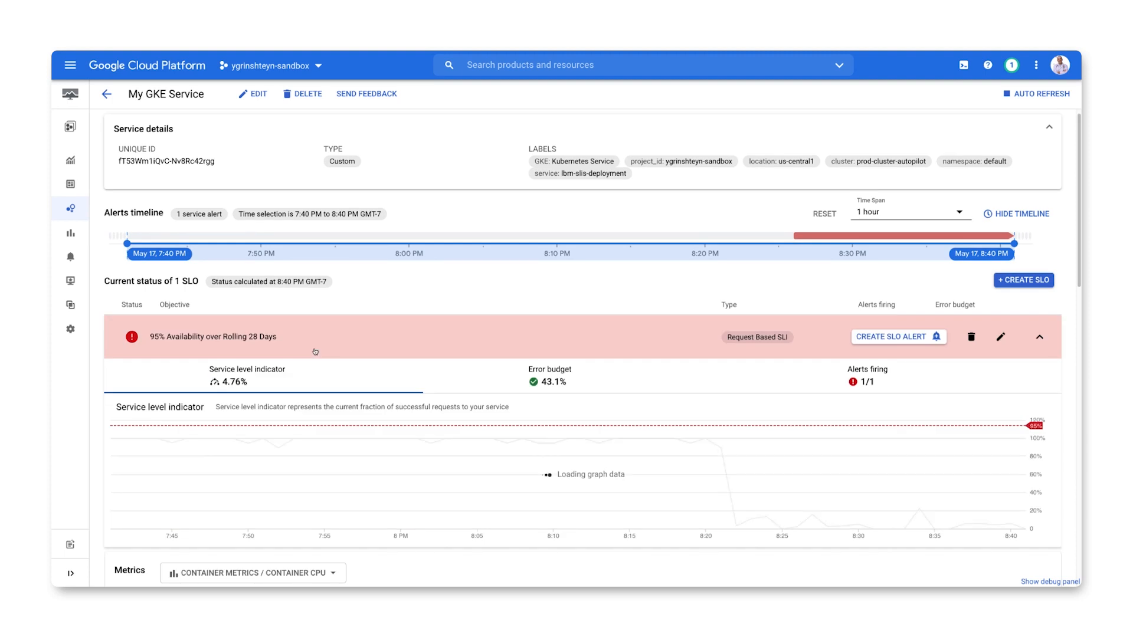
mouse_move(707, 450)
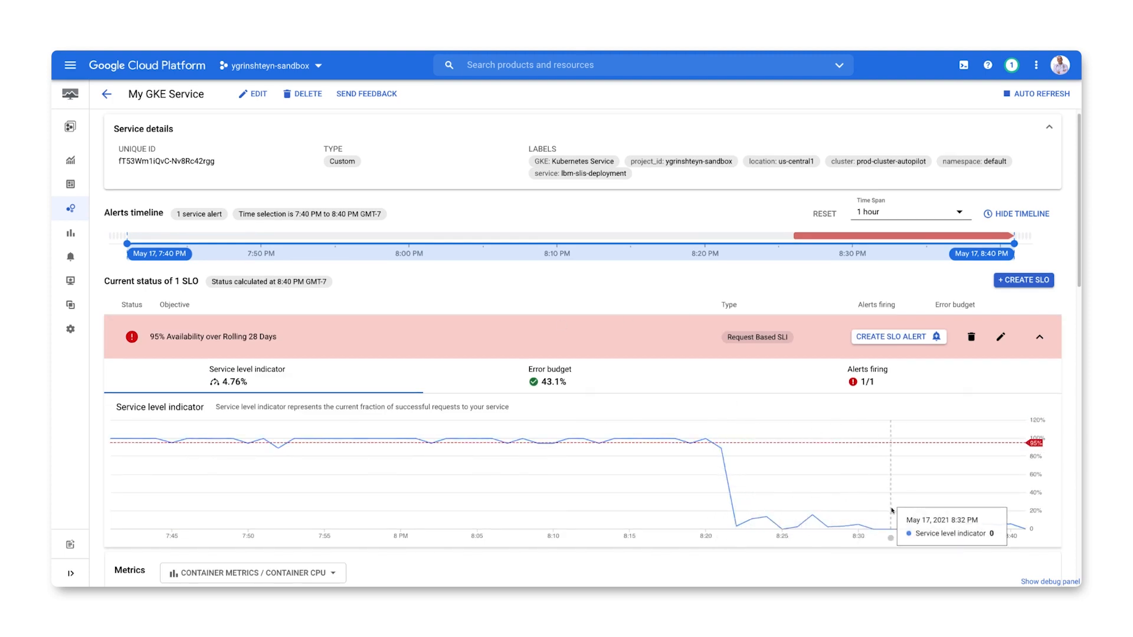
left_click(549, 374)
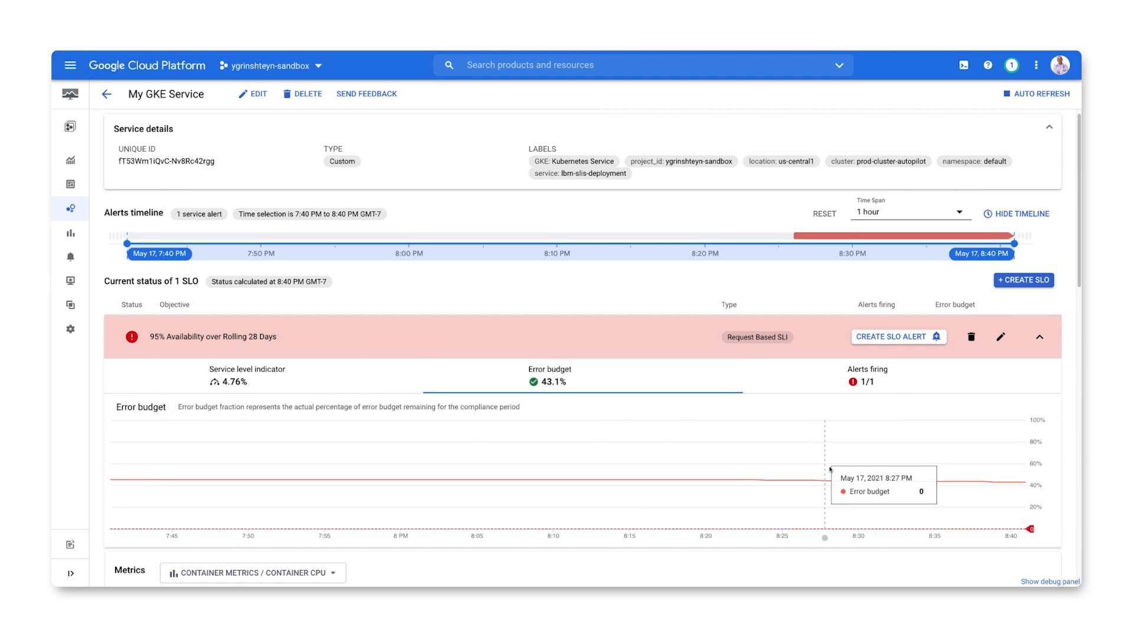
mouse_move(890, 480)
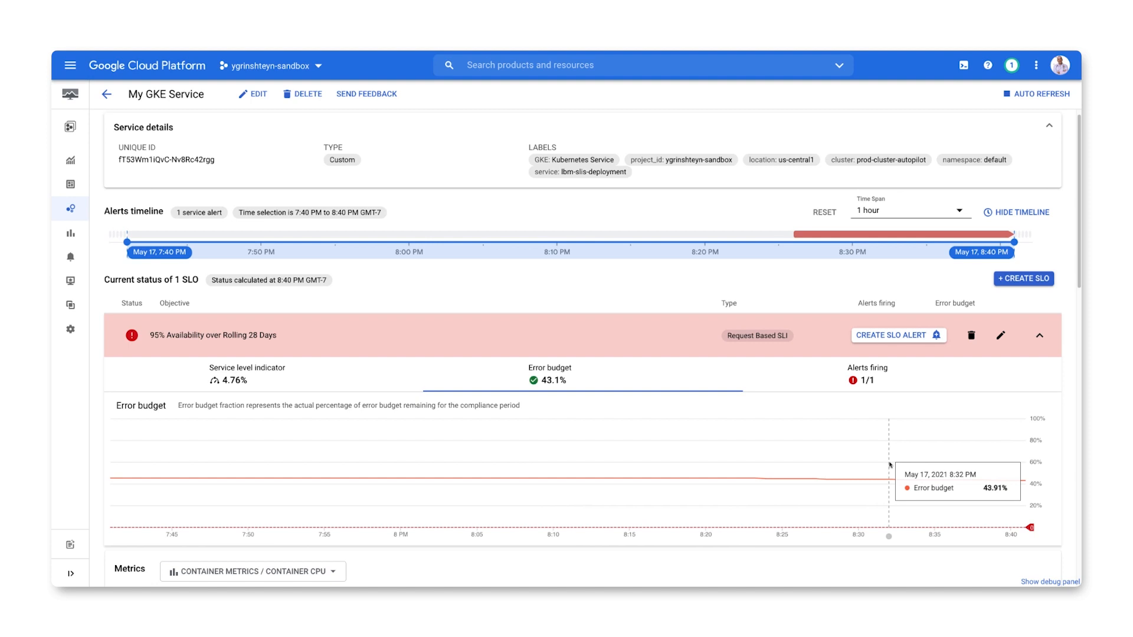
scroll("down", 3)
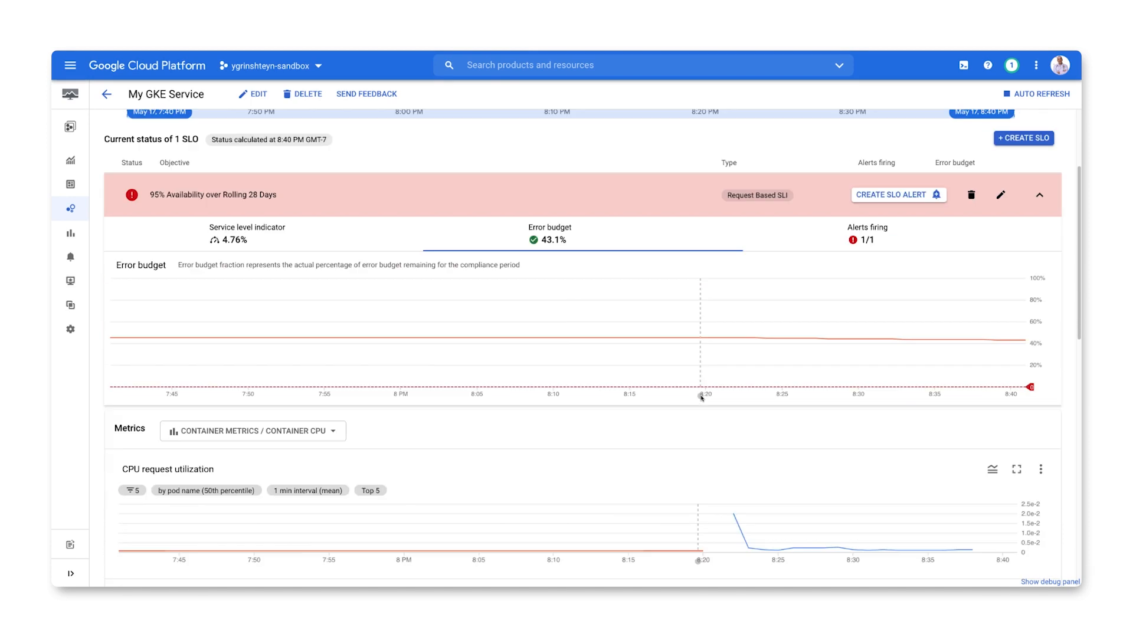
scroll("down", 3)
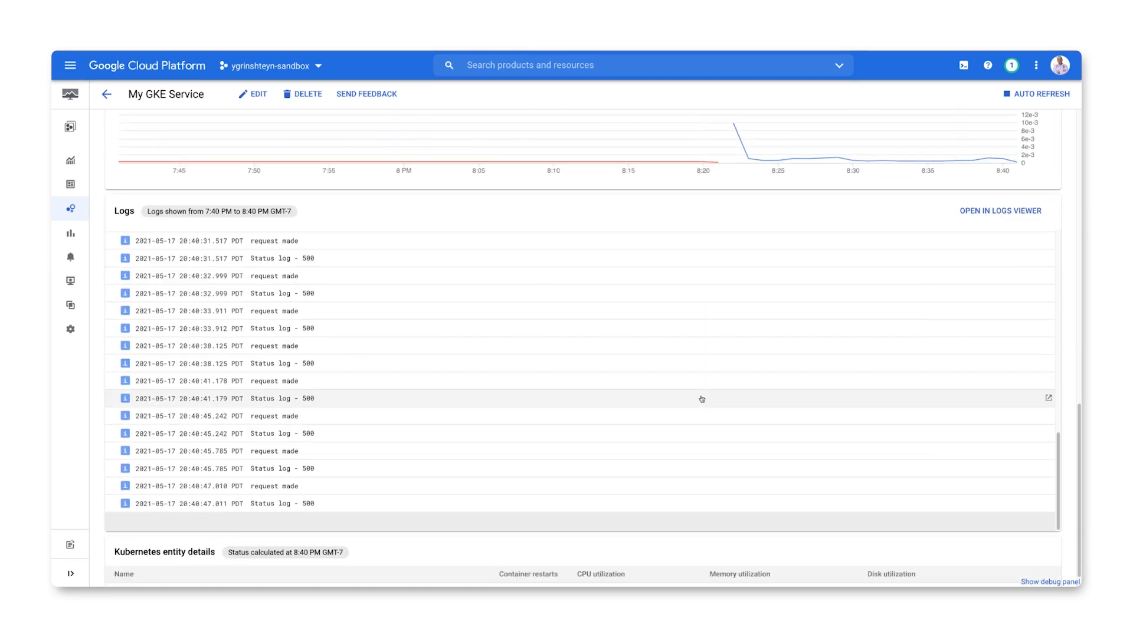